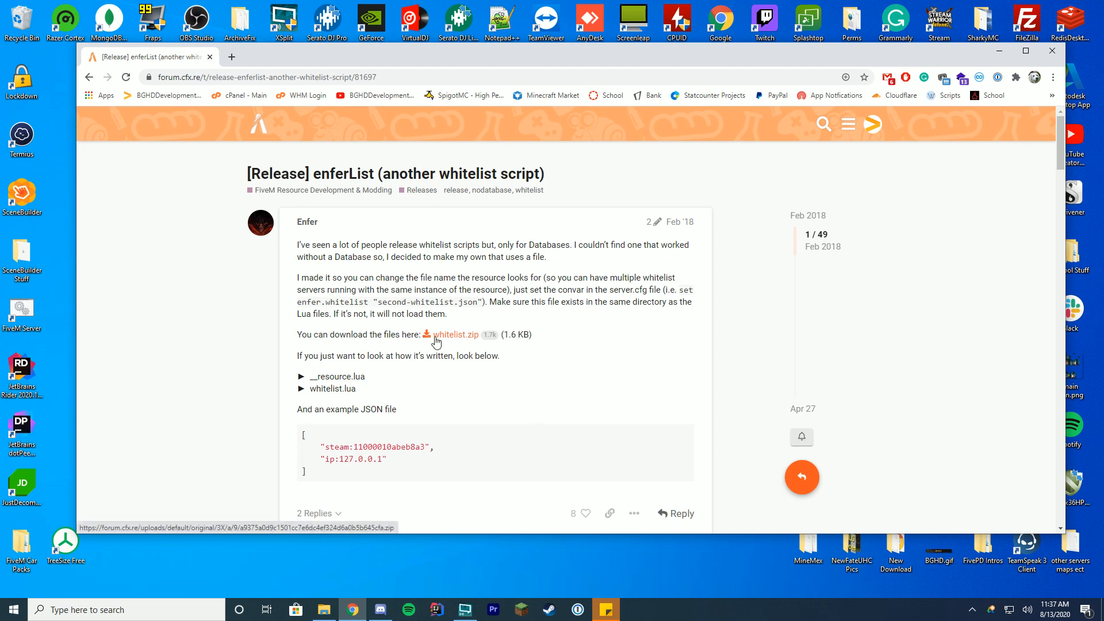
- Download whitelist.zip from the enferList release post and open the archive
left_click(455, 334)
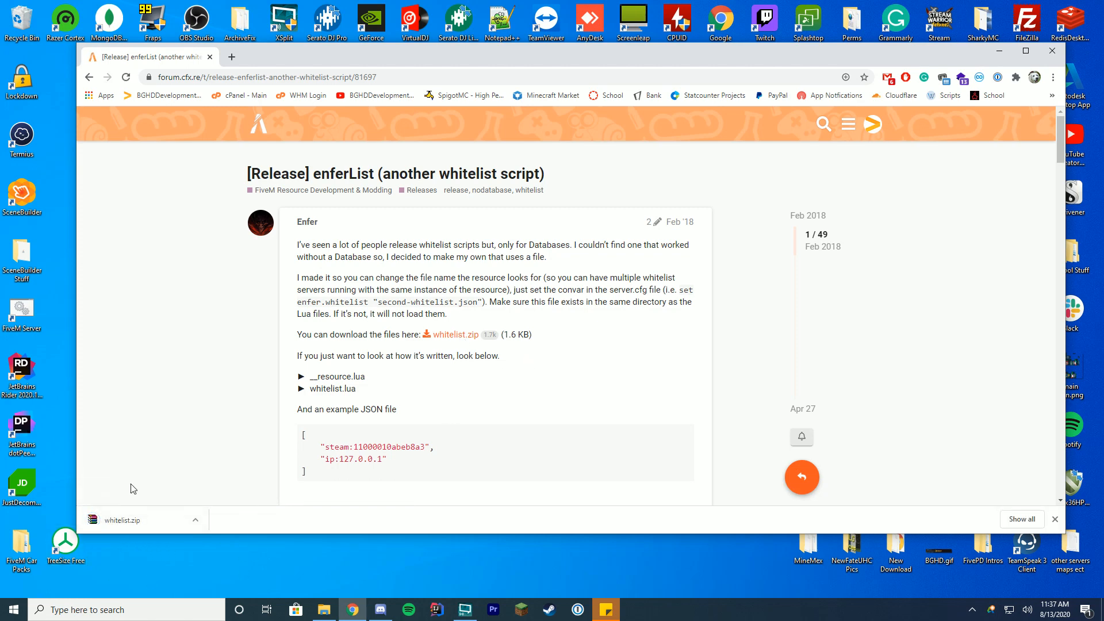
mouse_move(152, 537)
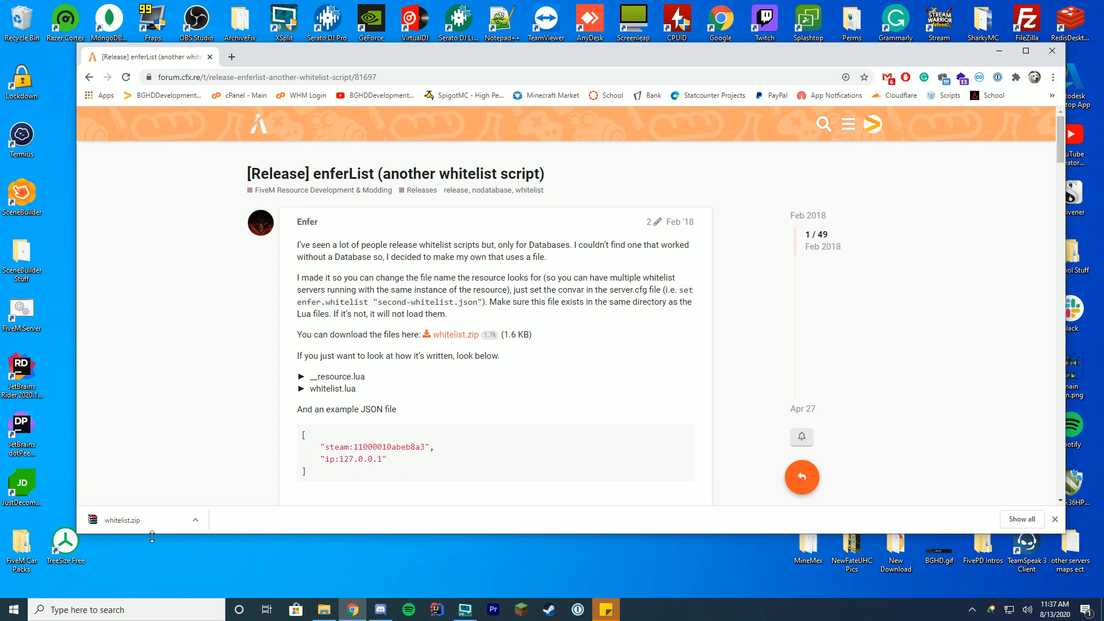
left_click(138, 520)
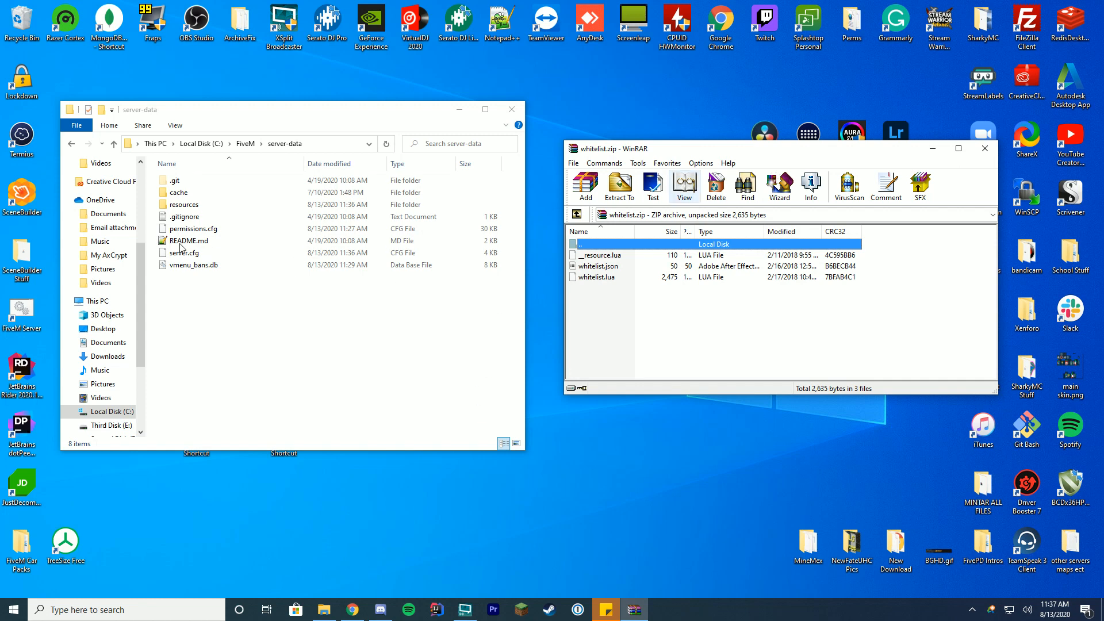
- Extract __resource.lua, whitelist.json and whitelist.lua into a new resources/Whitelist folder, then close WinRAR
double_click(184, 204)
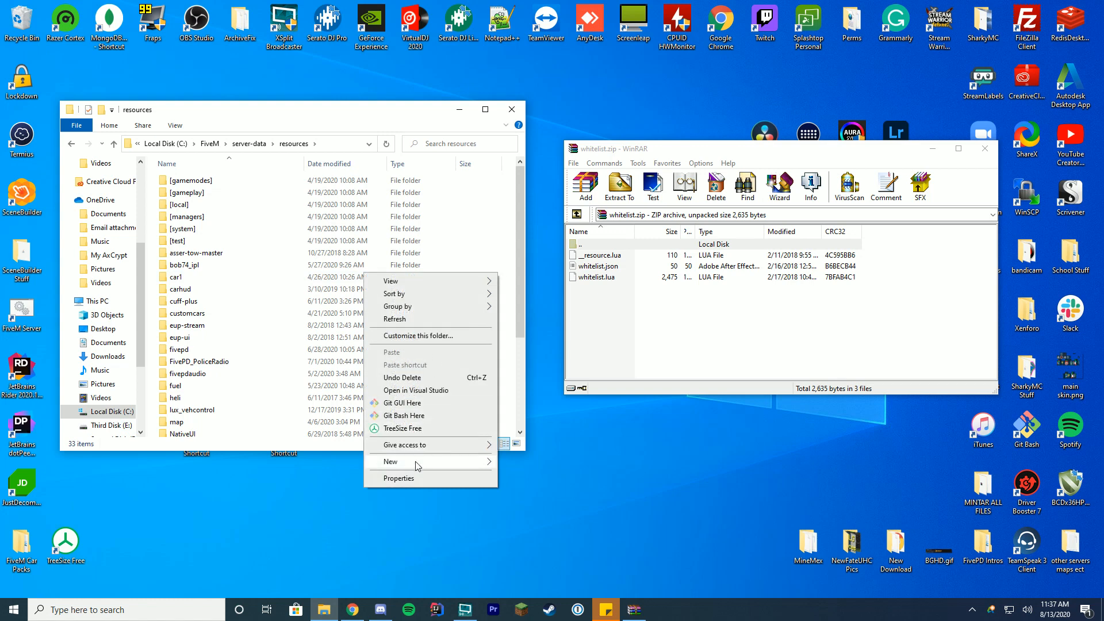
left_click(390, 461)
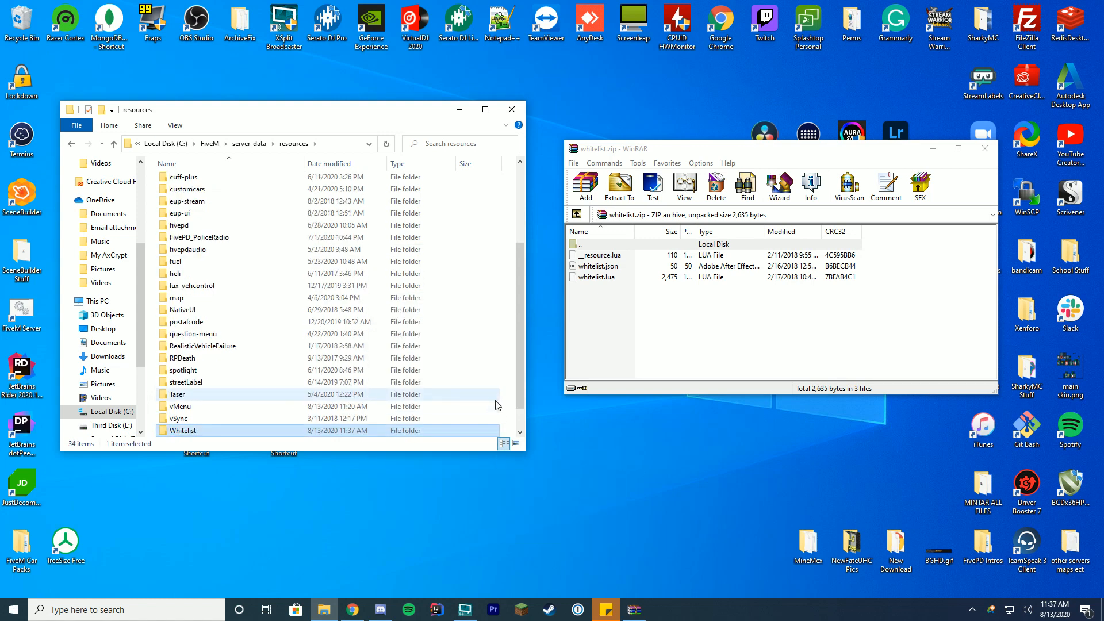
double_click(182, 431)
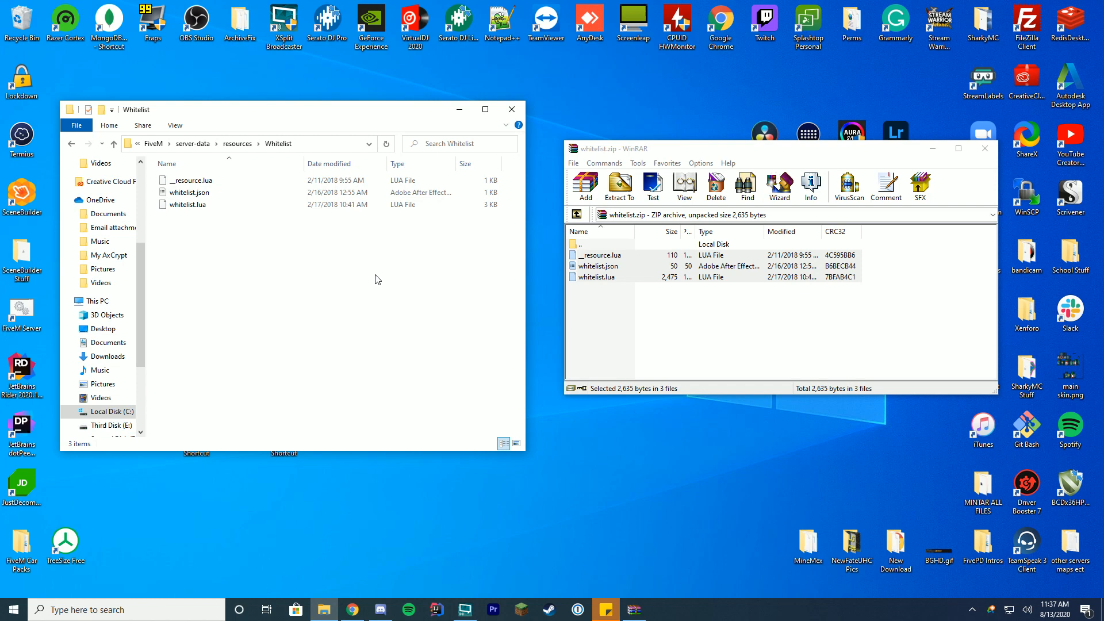
left_click(984, 148)
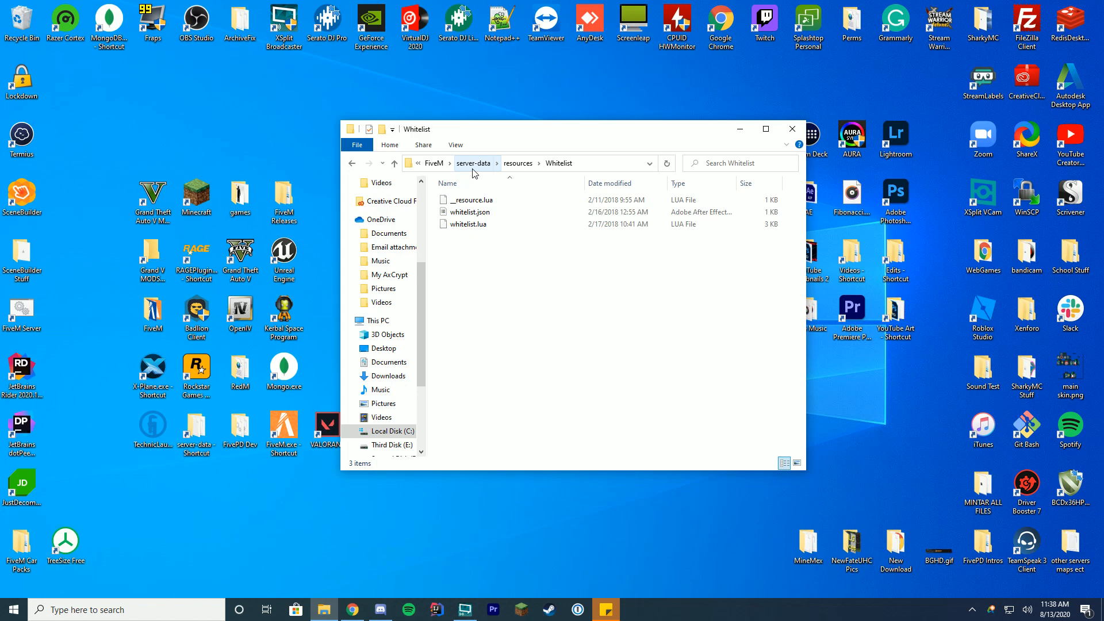
- Add an 'ensure Whitelist' line below 'ensure vMenu' in server.cfg
left_click(474, 162)
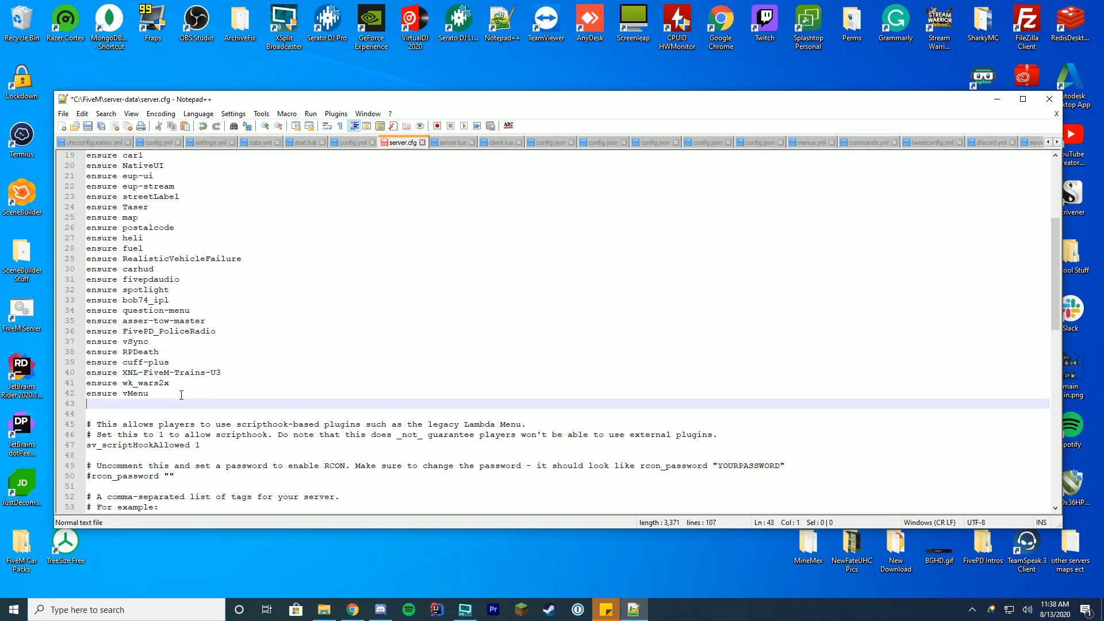
type("ensure")
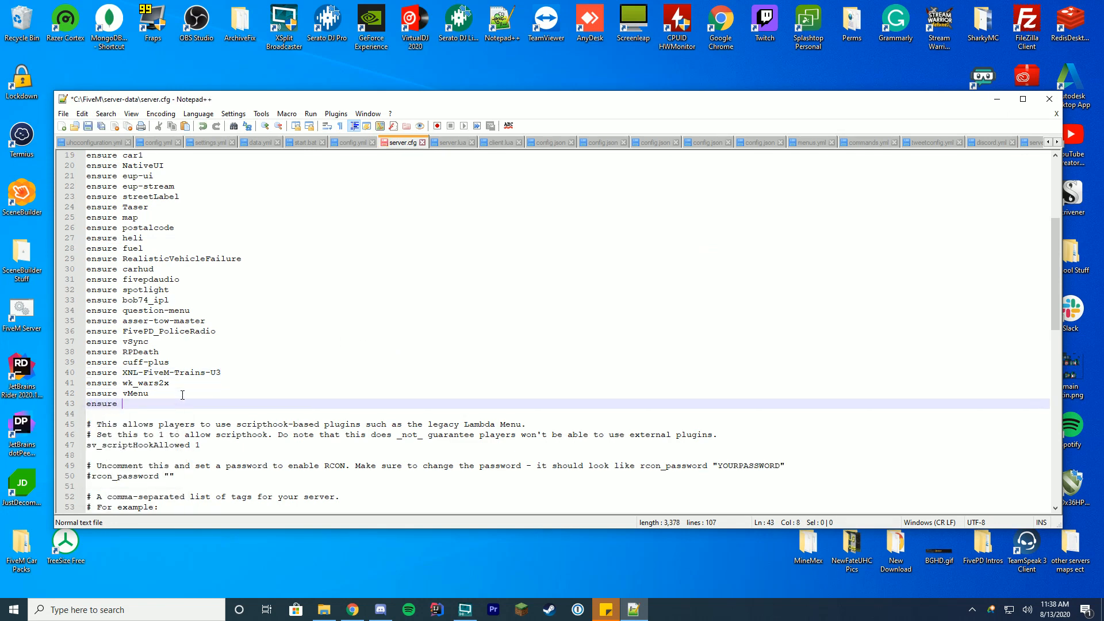
type("W")
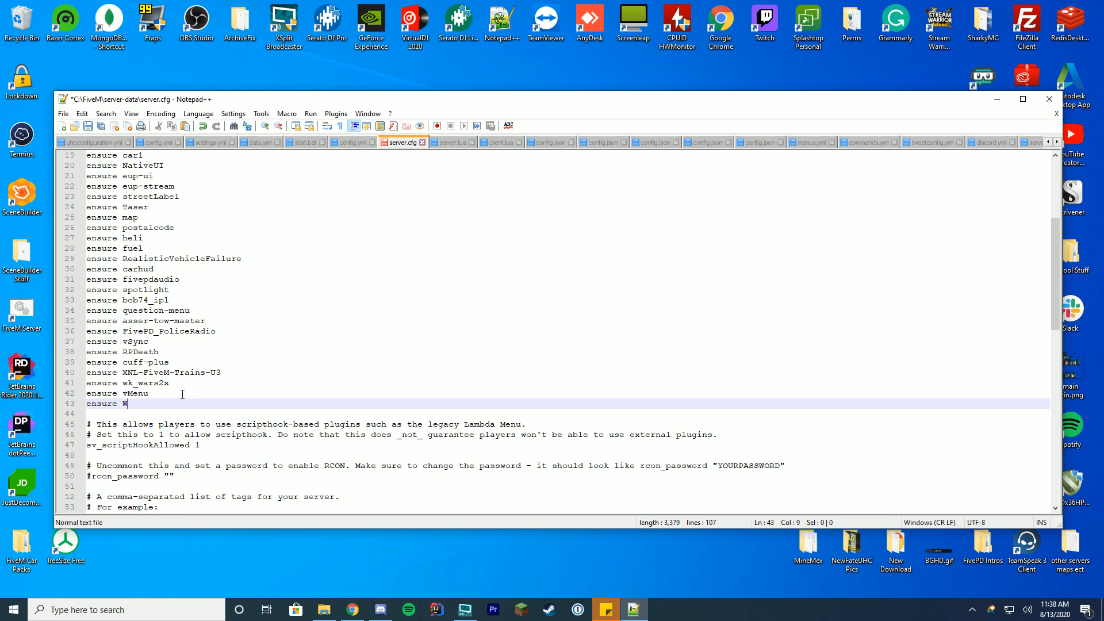
type("hitelist")
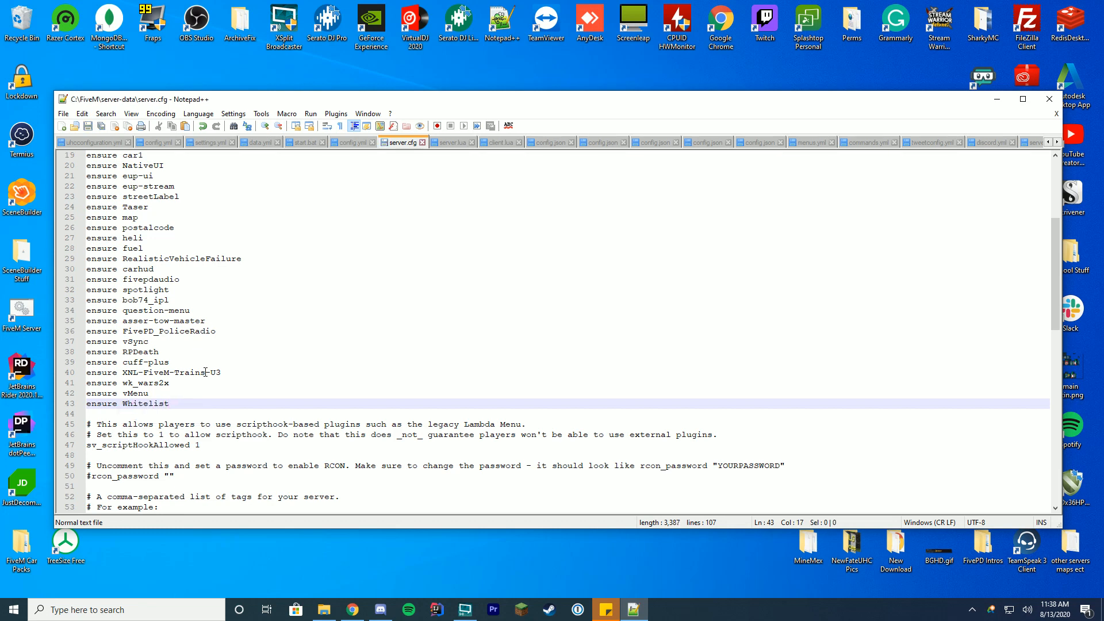
mouse_move(880, 36)
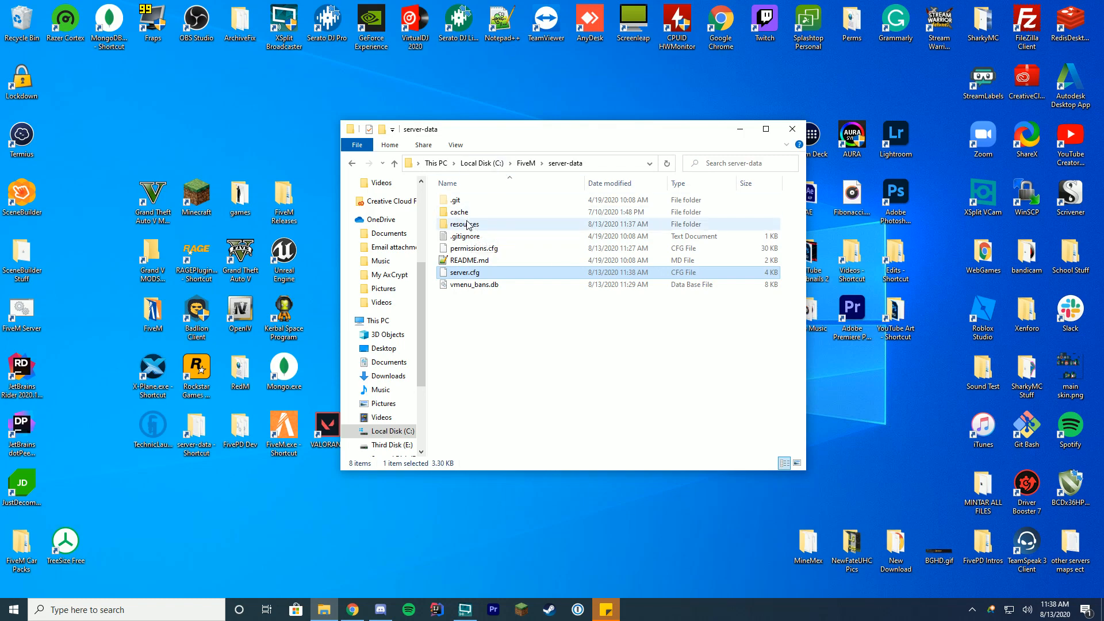
- Open whitelist.json and start blank steam: and ip: entries after the example entries
double_click(464, 224)
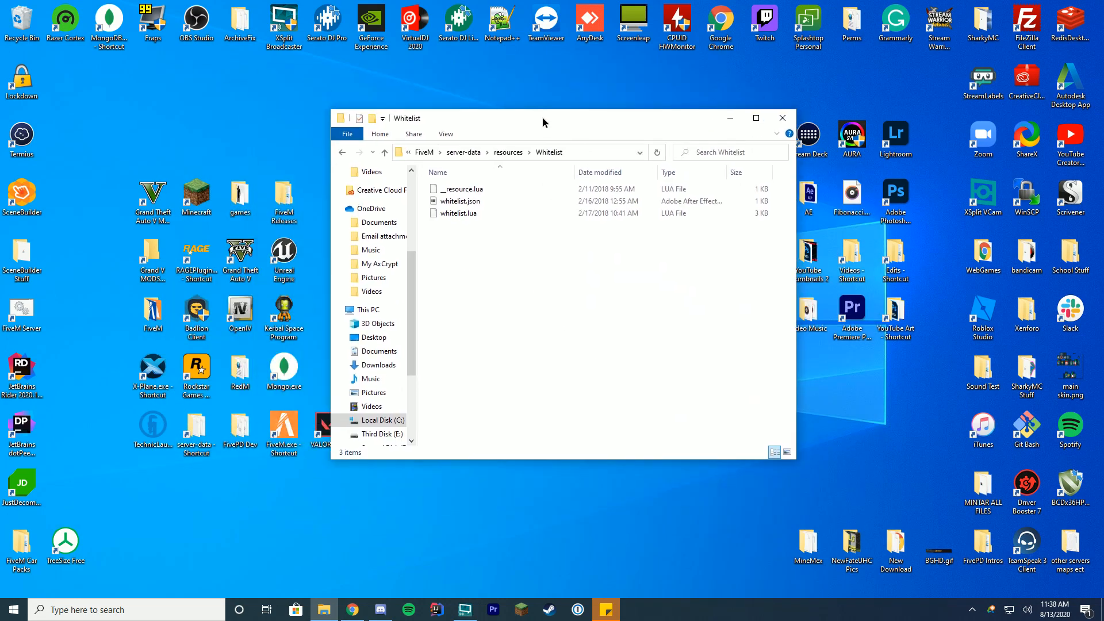
left_click(460, 201)
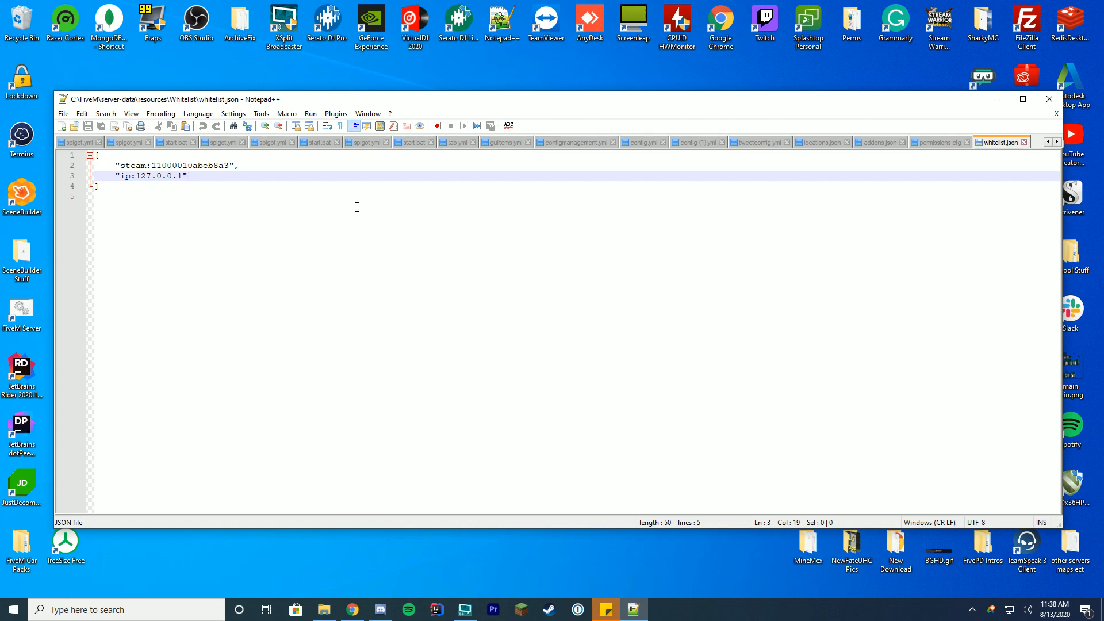
mouse_move(325, 523)
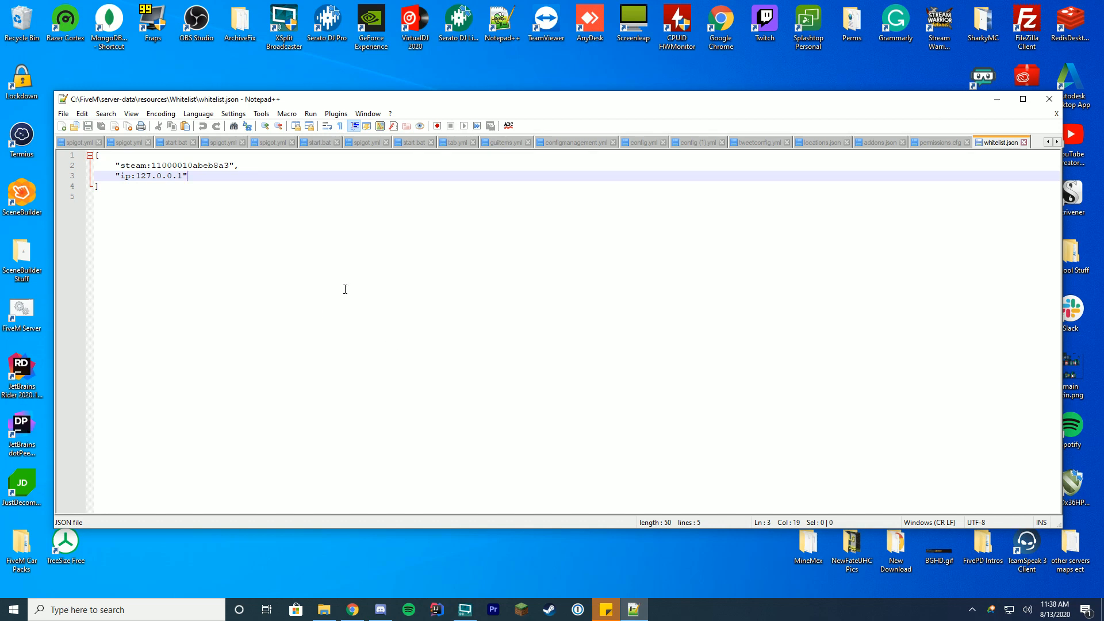
type(",")
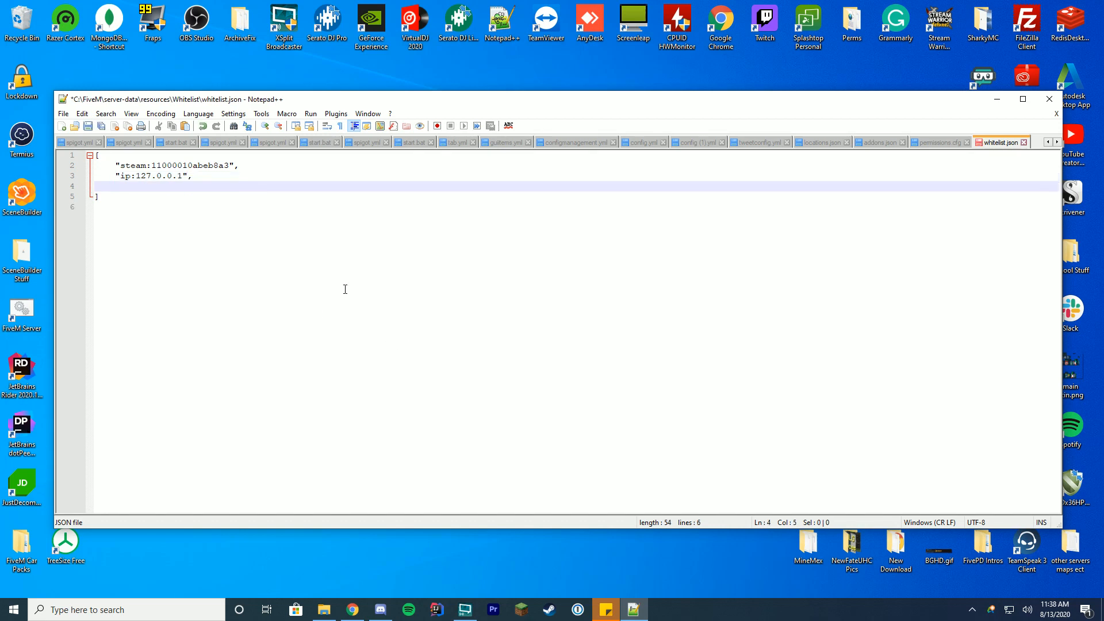
type("\"\"")
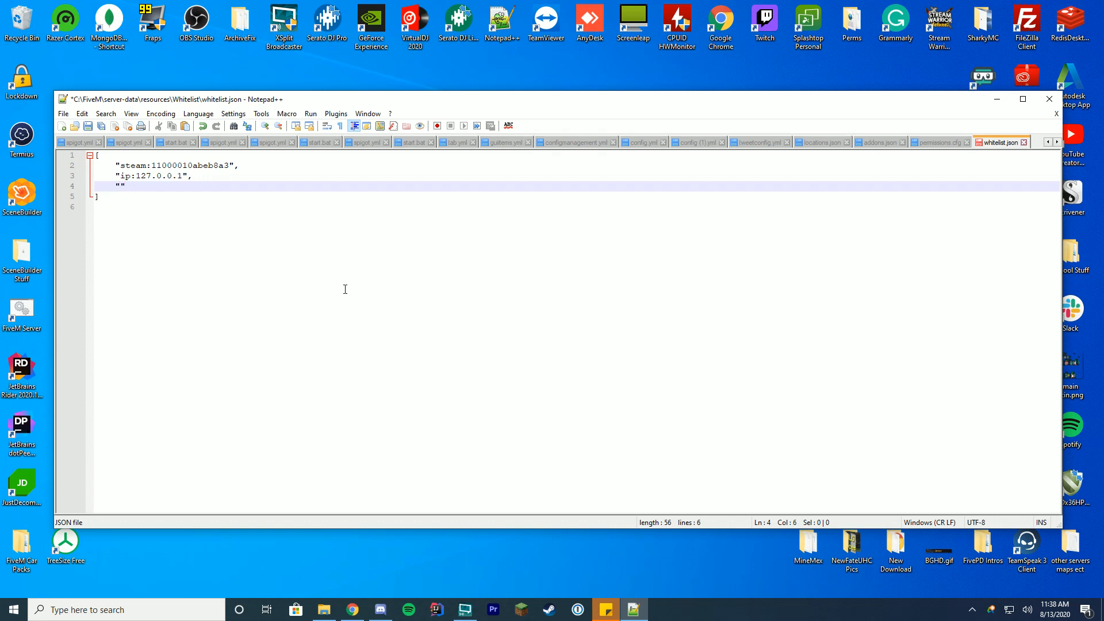
type("steam:I")
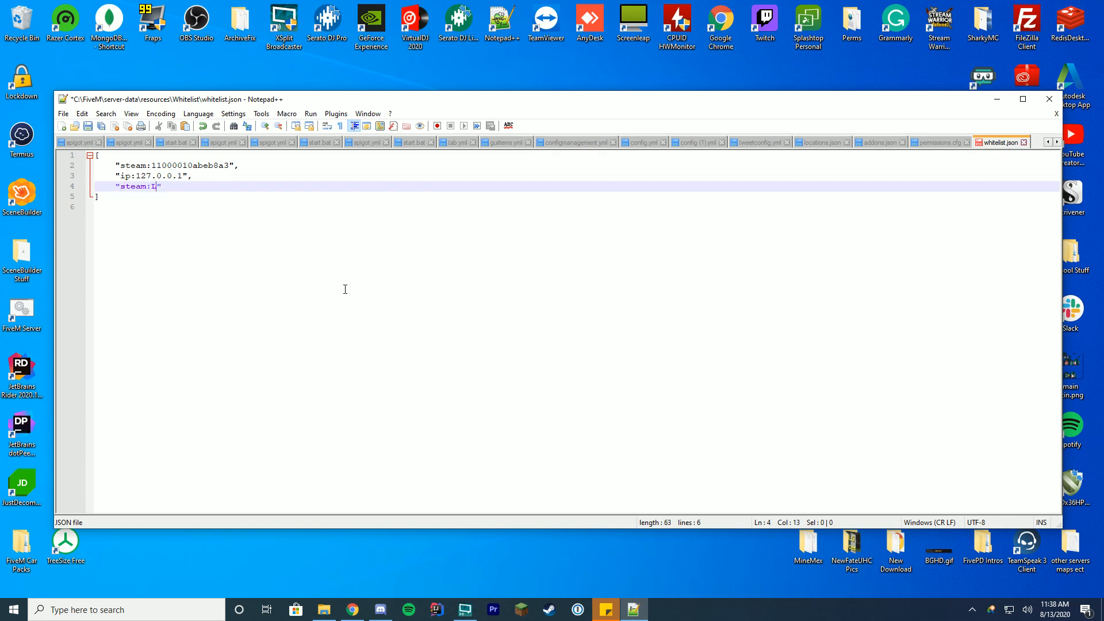
key("Backspace")
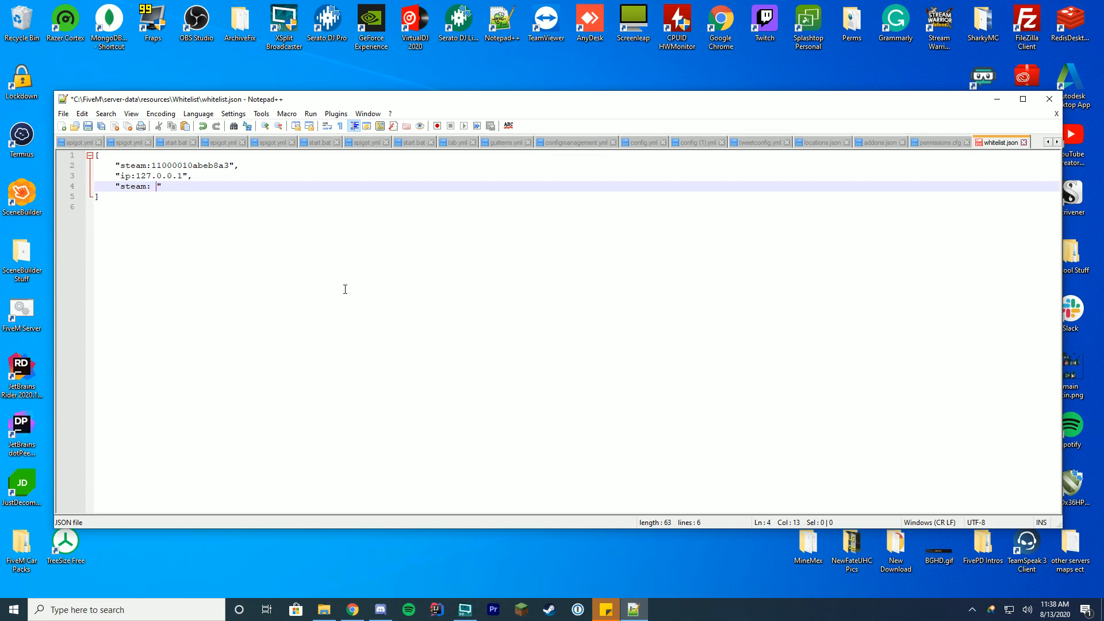
type(",")
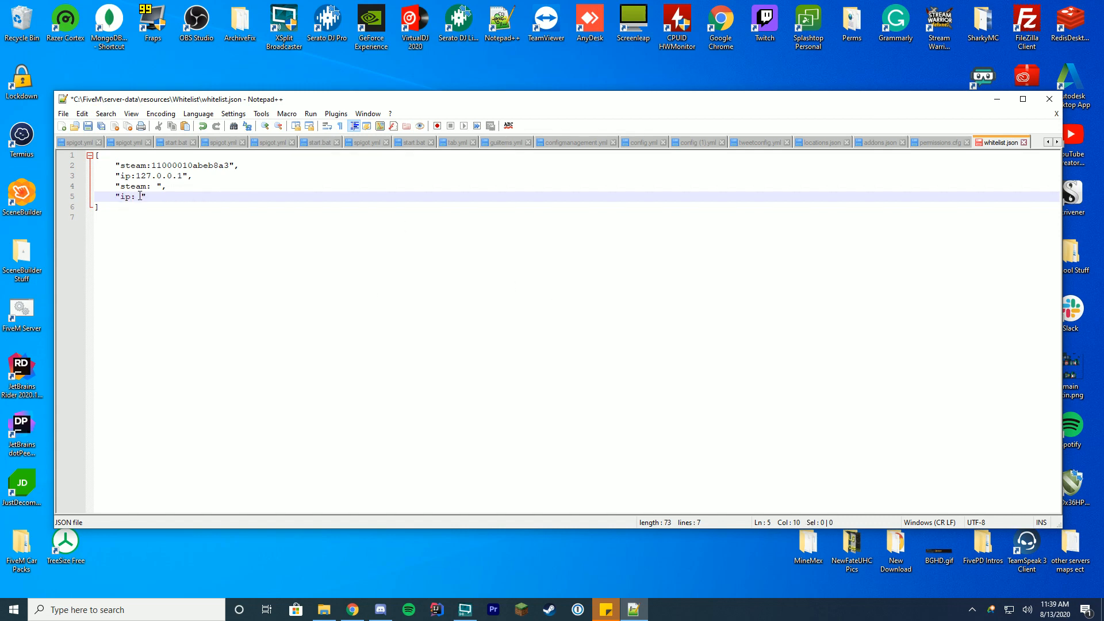
left_click(352, 609)
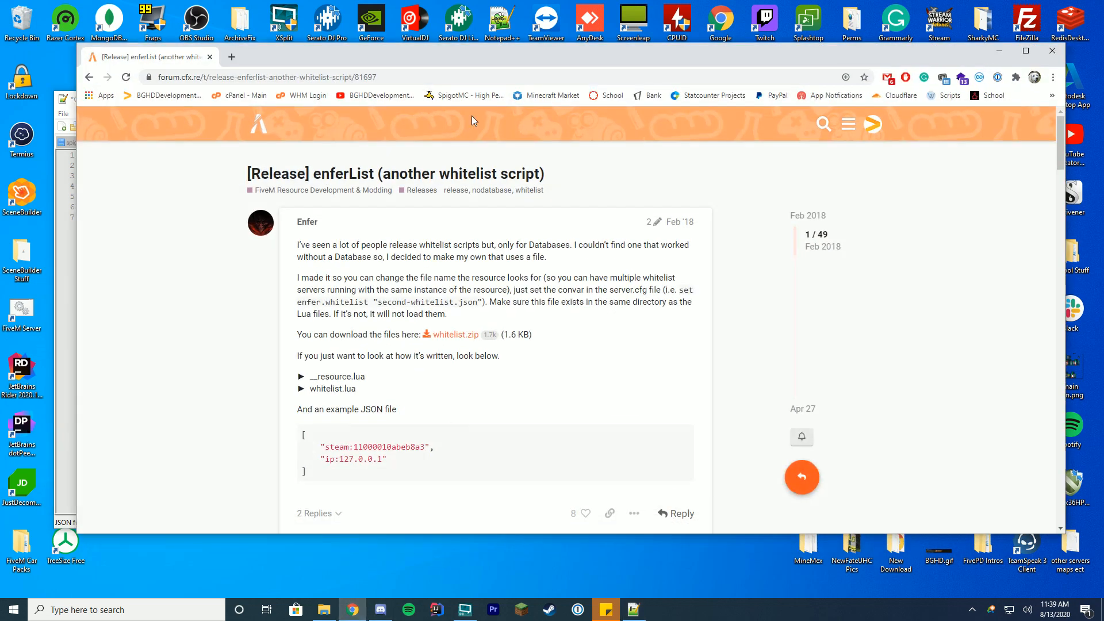
- Look up the Steam IDs for the profile 'noodles' on steamidfinder.com
left_click(231, 57)
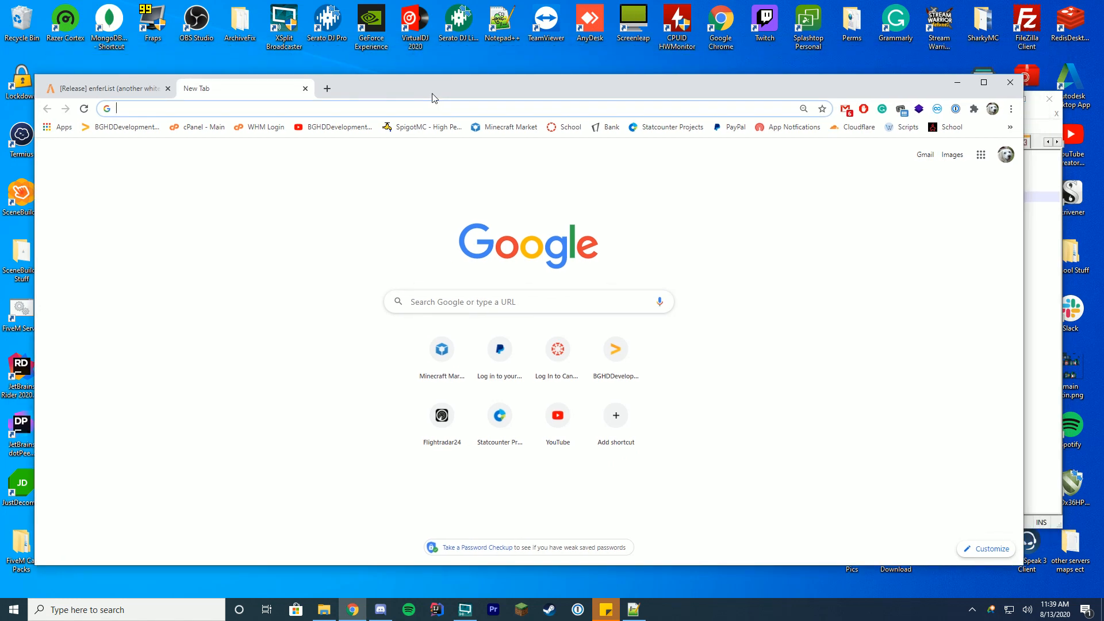
type("steamidfinder.com")
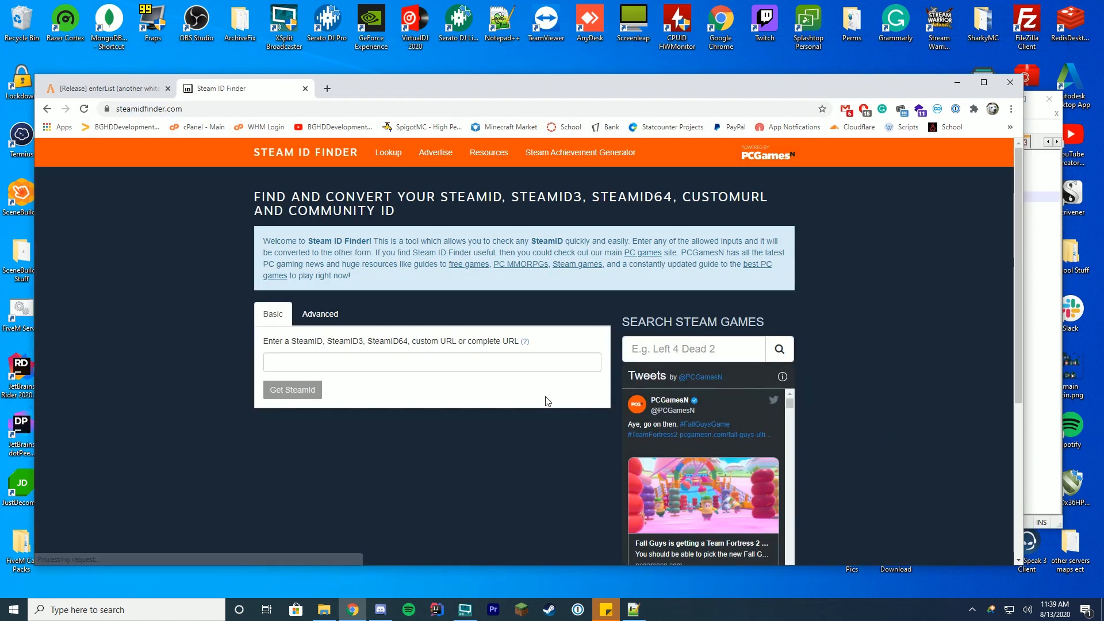
type("noodles")
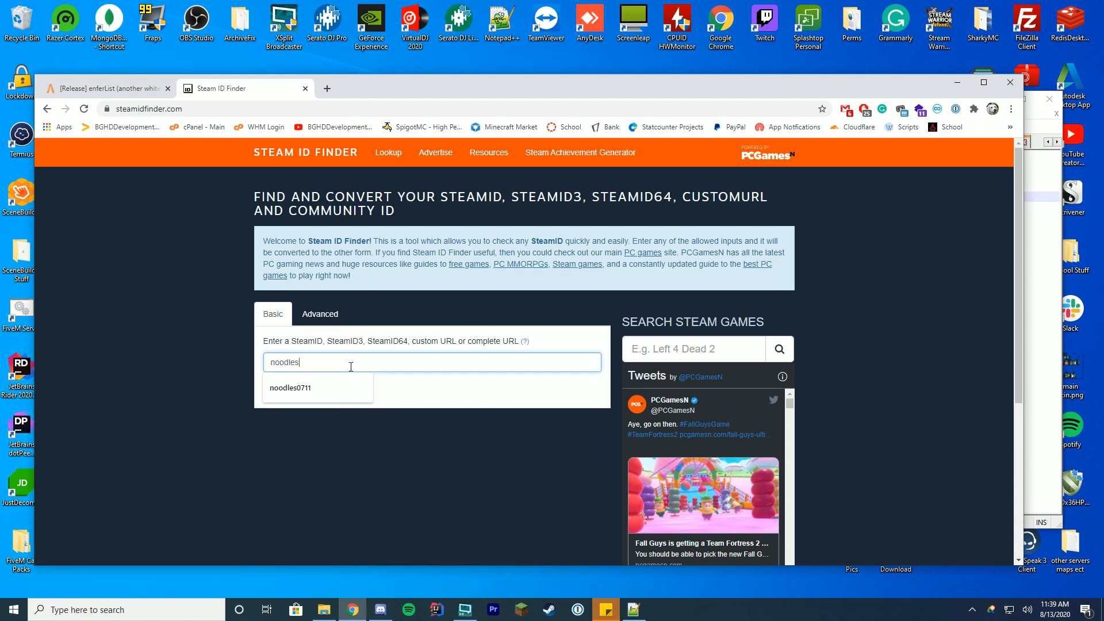
left_click(289, 387)
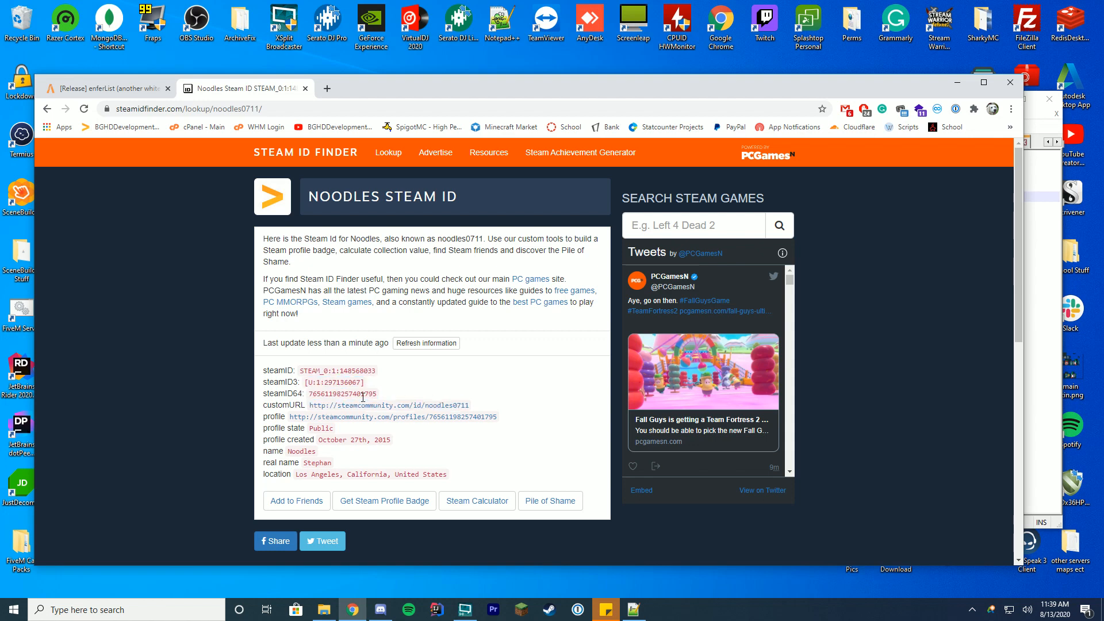
left_click(633, 609)
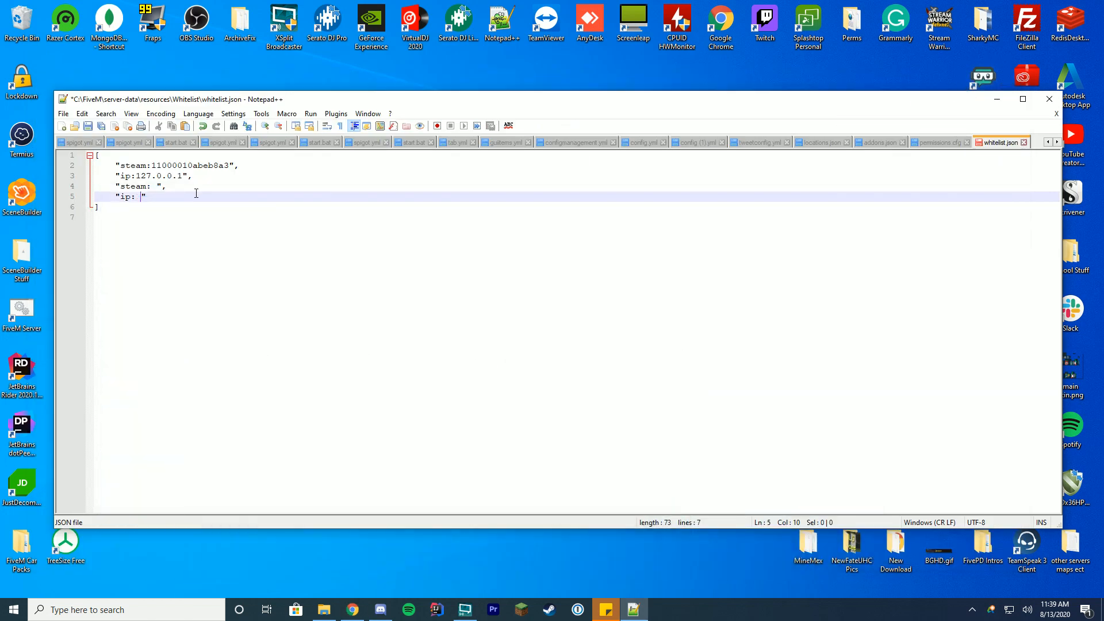
type("76561198257401795")
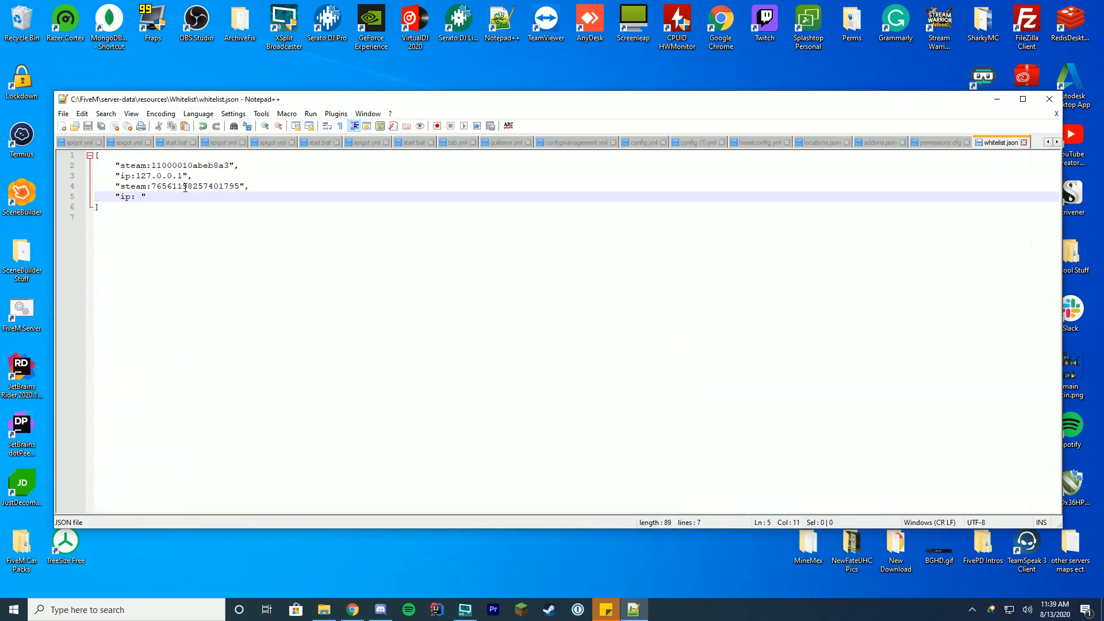
left_click(352, 609)
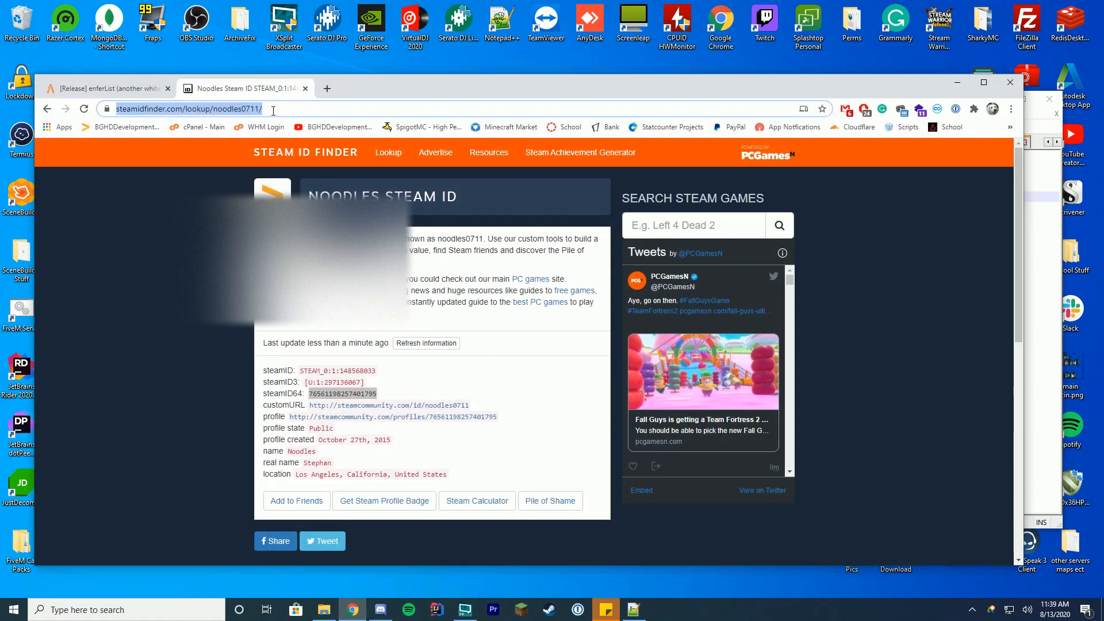
type("whatismyi")
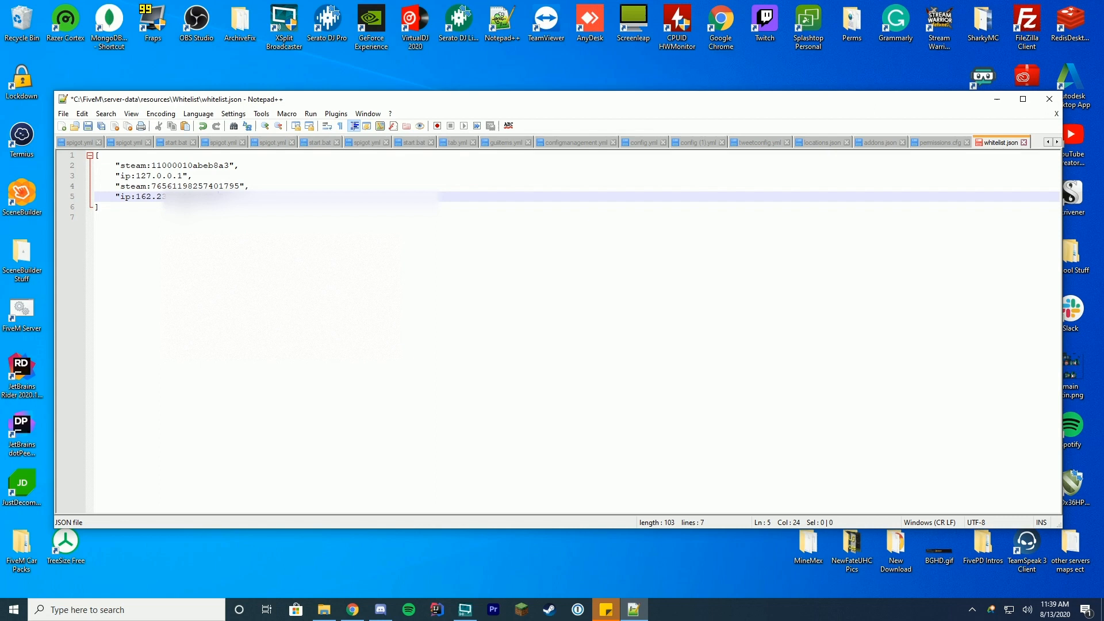
key("Ctrl+s")
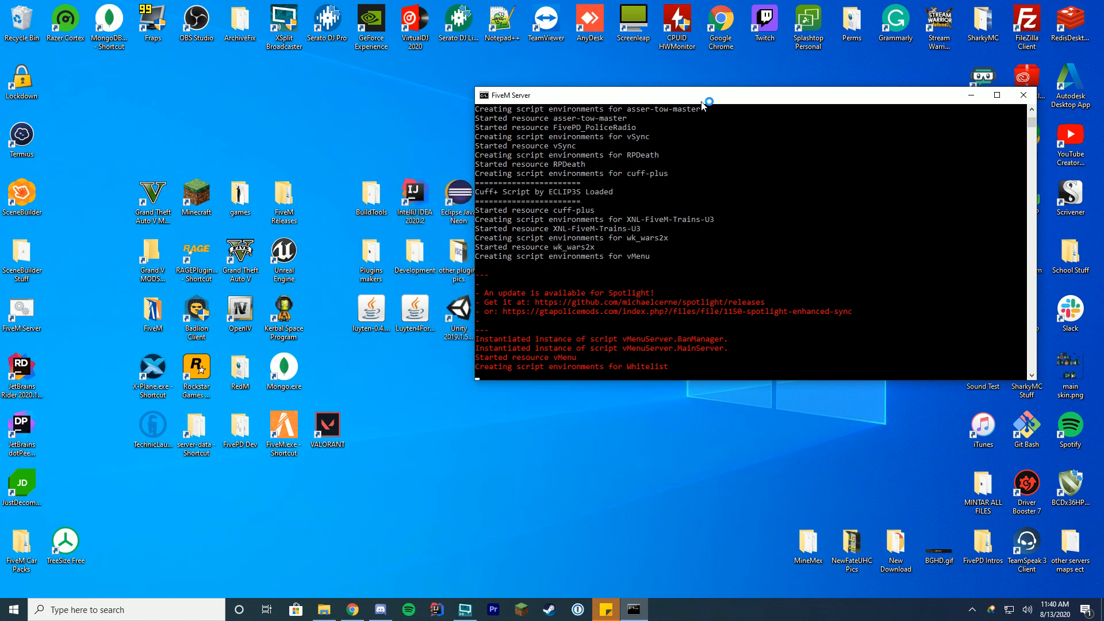
mouse_move(538, 372)
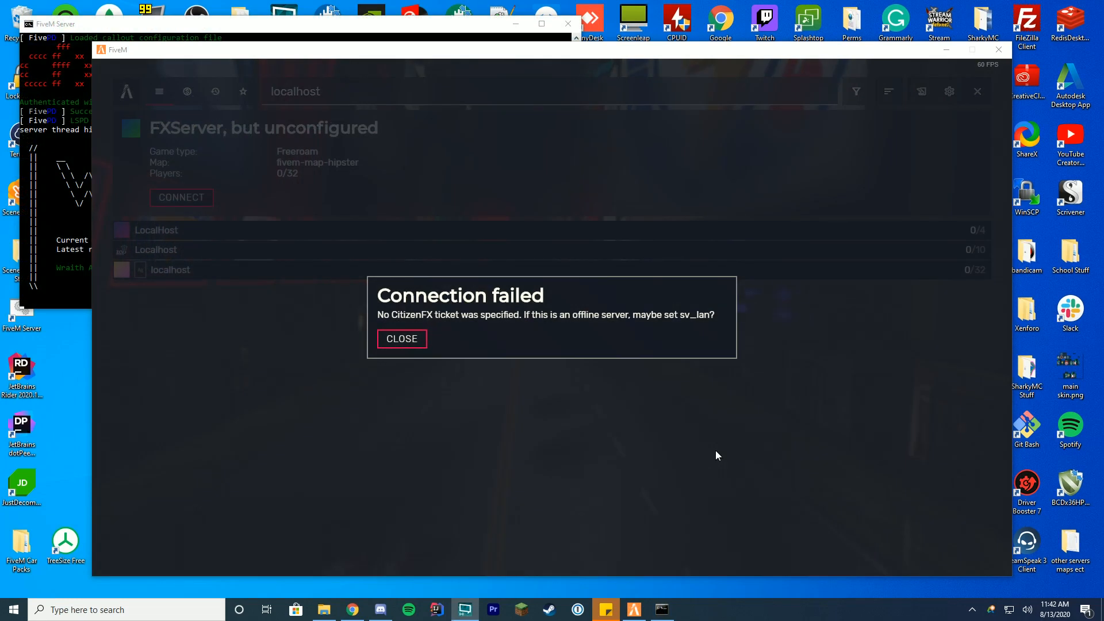
mouse_move(739, 455)
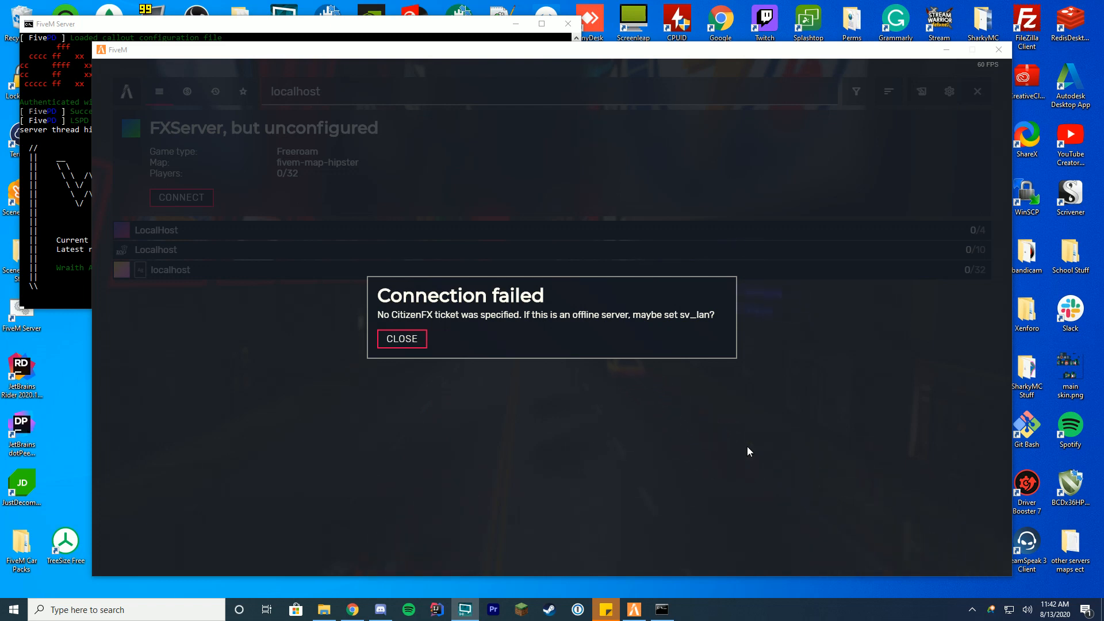
mouse_move(754, 451)
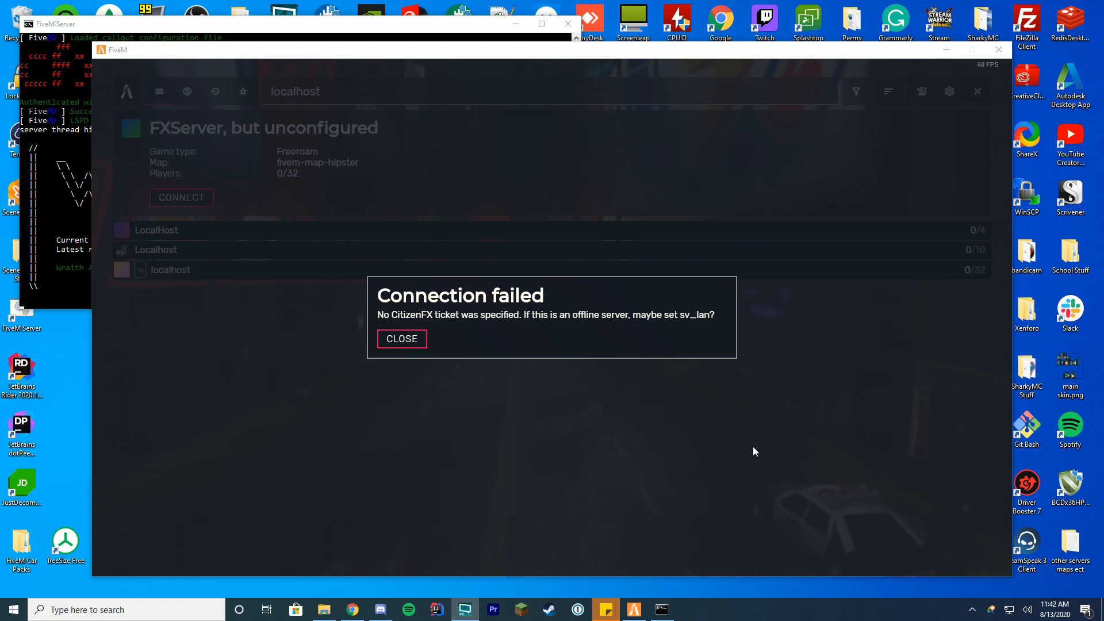
mouse_move(765, 451)
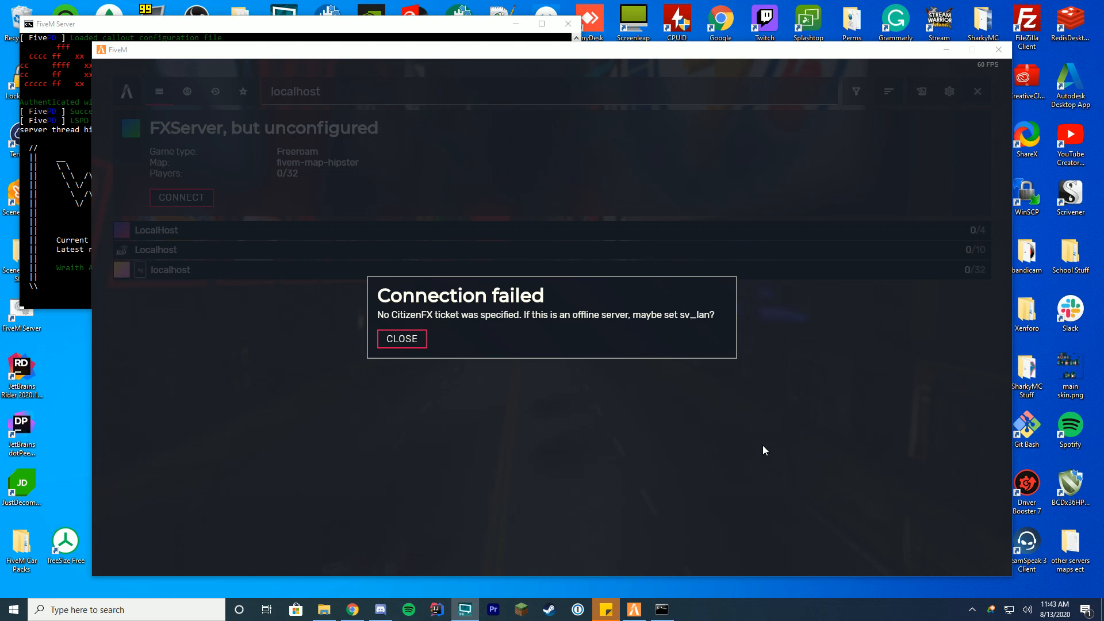
left_click(402, 339)
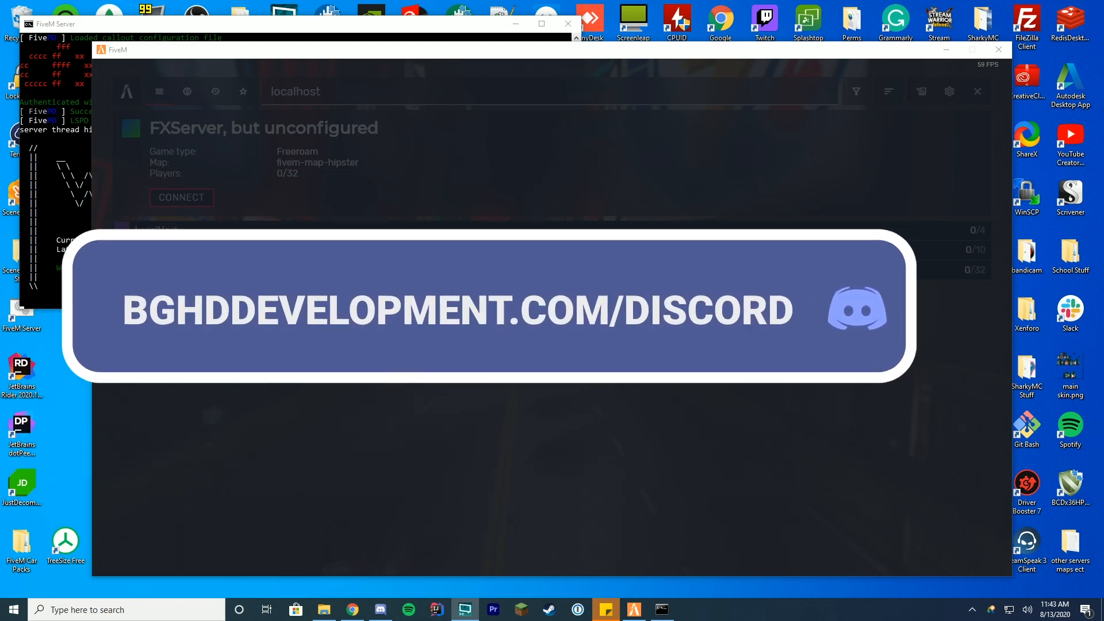
left_click(181, 197)
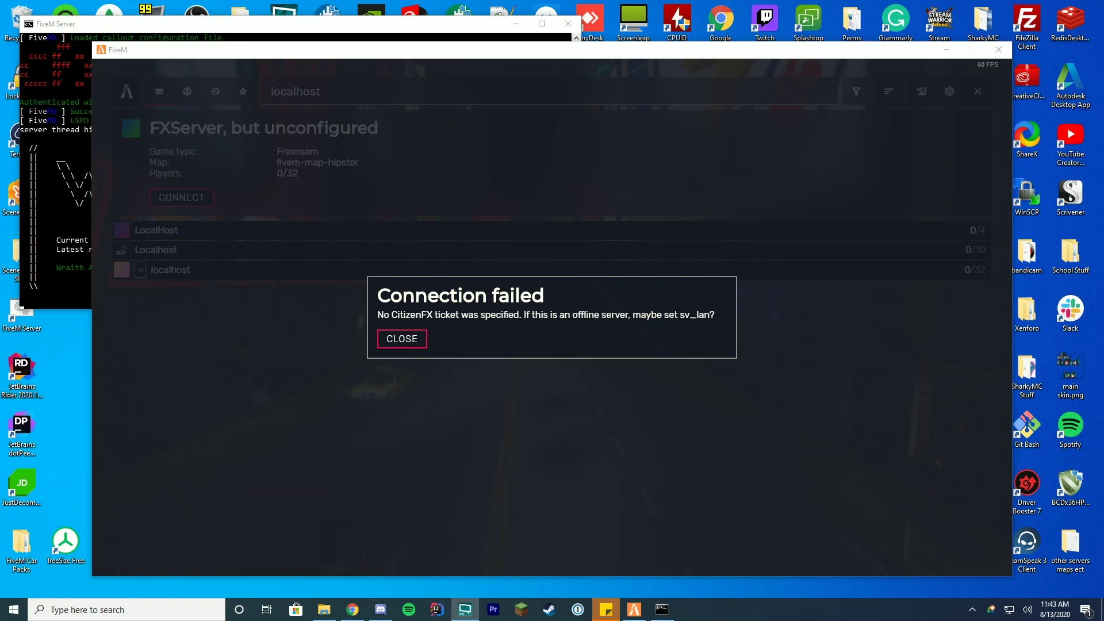